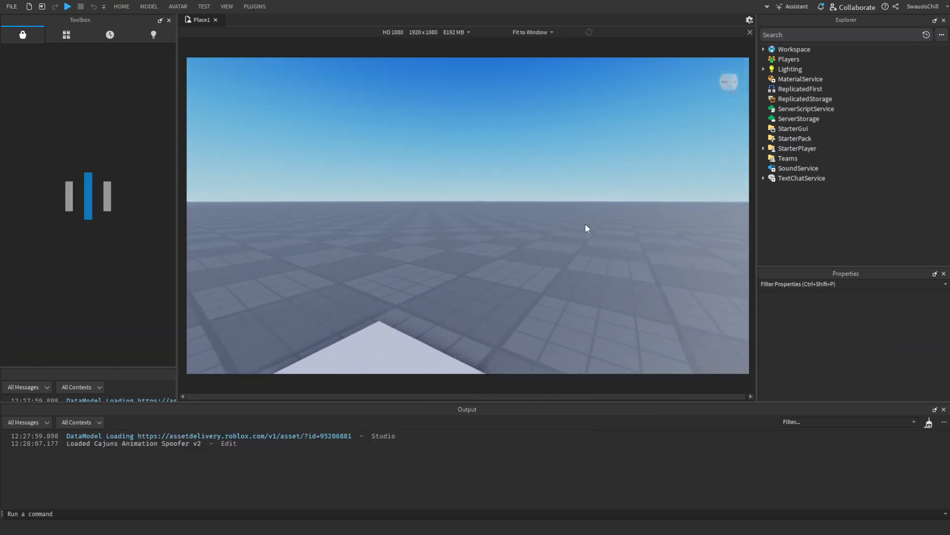
# Step: Expand Workspace and select the large flat Water model to focus the viewport on it
pyautogui.click(66, 34)
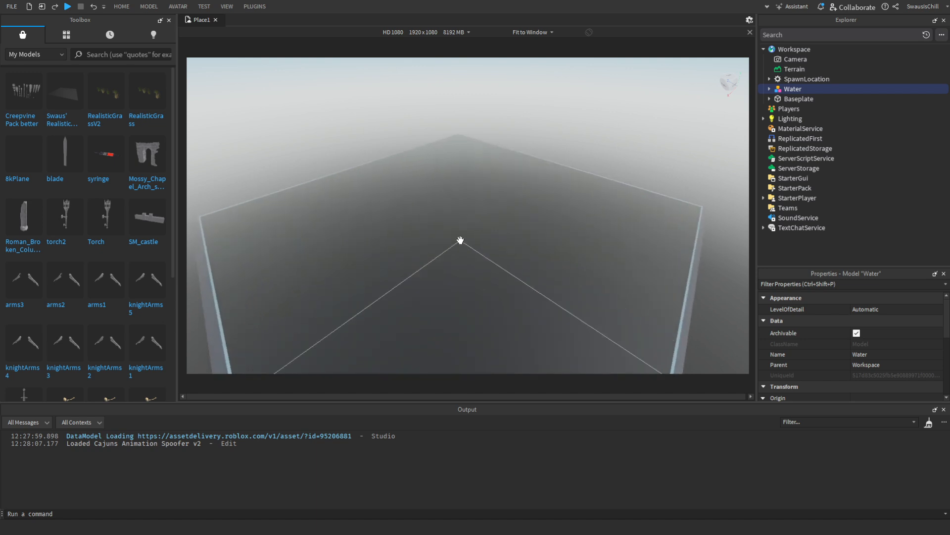
pyautogui.click(769, 89)
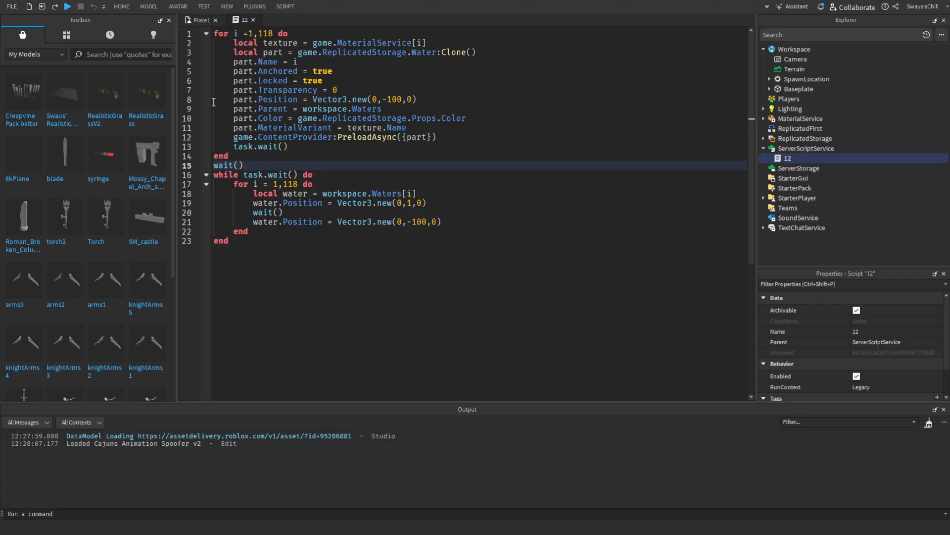
# Step: Return to the Place1 tab and select Workspace, where the generated Waters folder appears
pyautogui.click(795, 49)
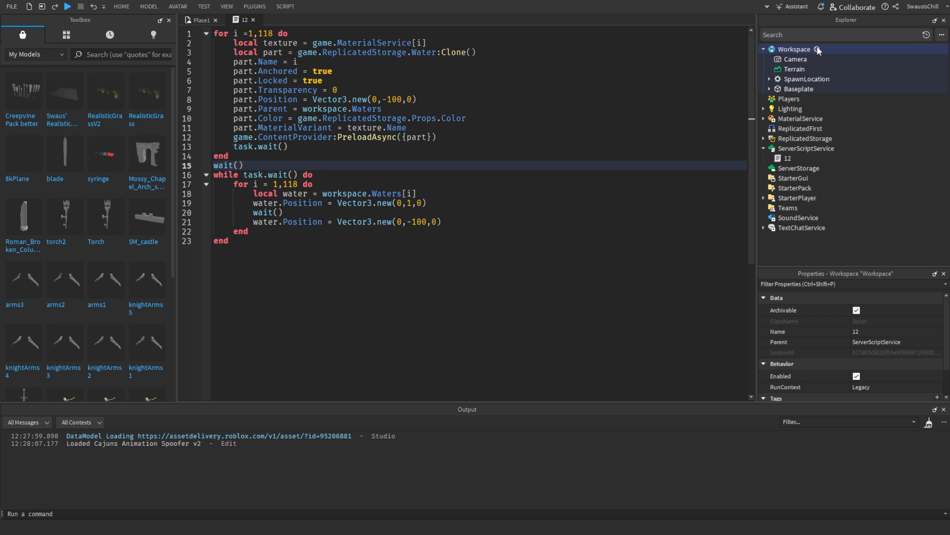
pyautogui.click(817, 48)
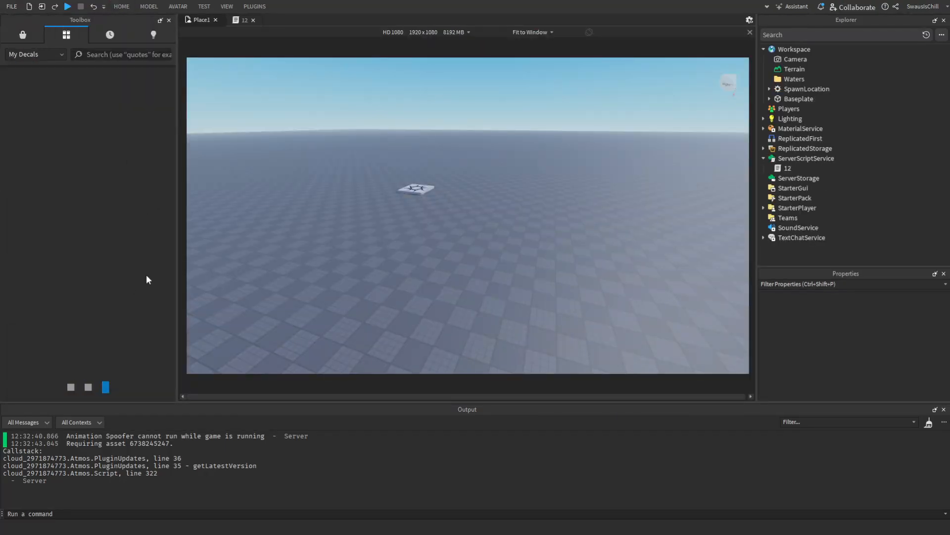
# Step: Search My Decals for 'water' and 'normal', browse the results, then open the PNG frames folder
pyautogui.write('water')
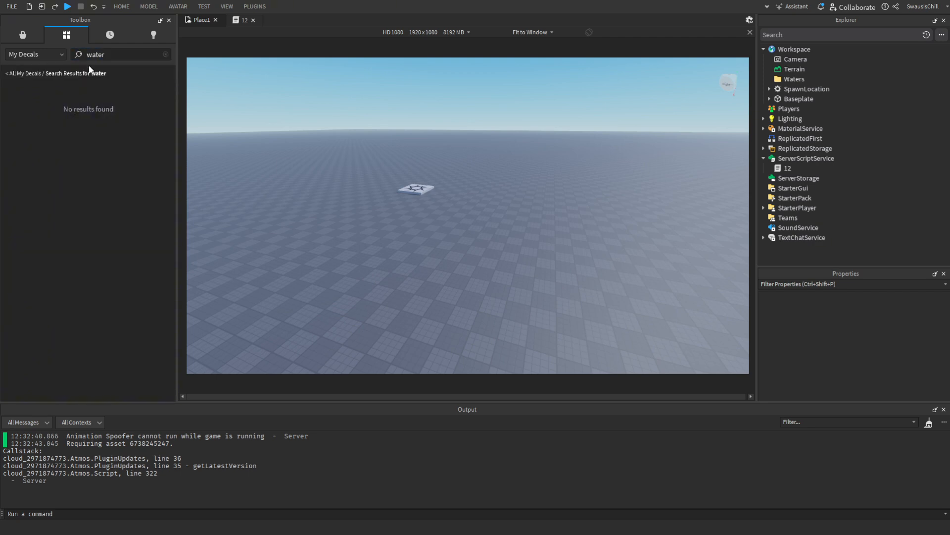
pyautogui.click(166, 55)
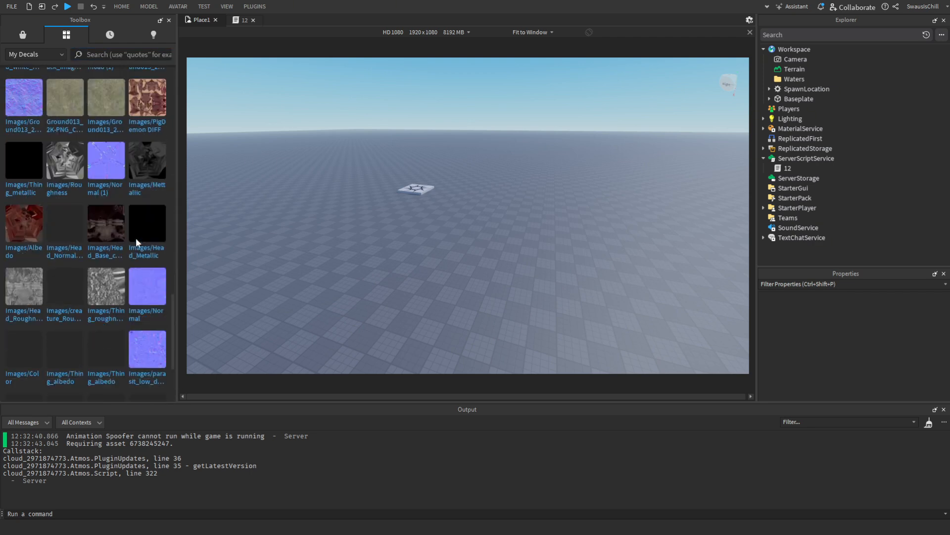
pyautogui.write('normal')
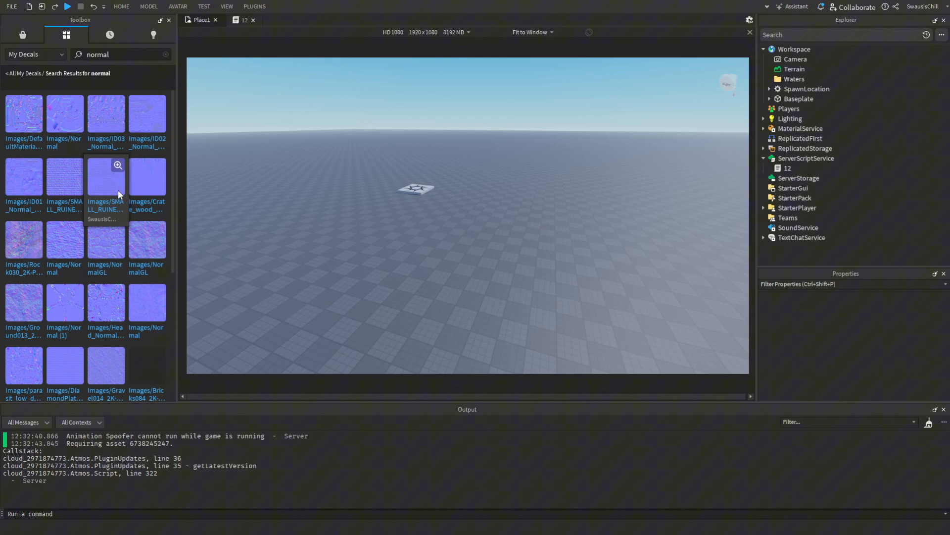
pyautogui.scroll(-3)
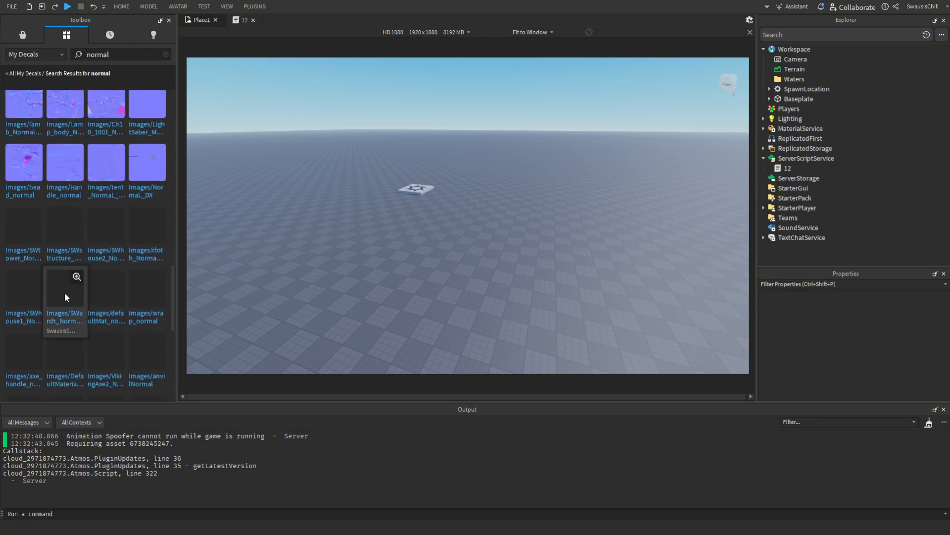
pyautogui.scroll(-3)
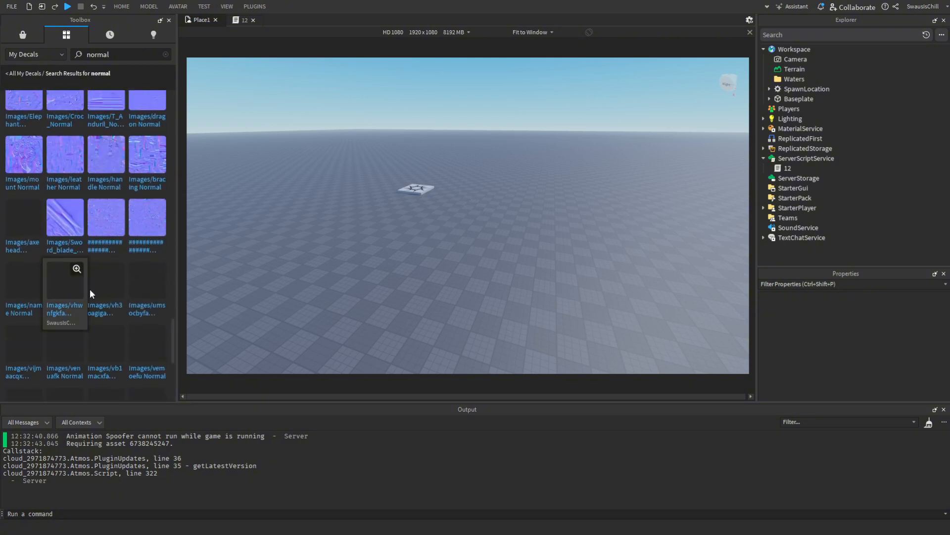
pyautogui.scroll(-3)
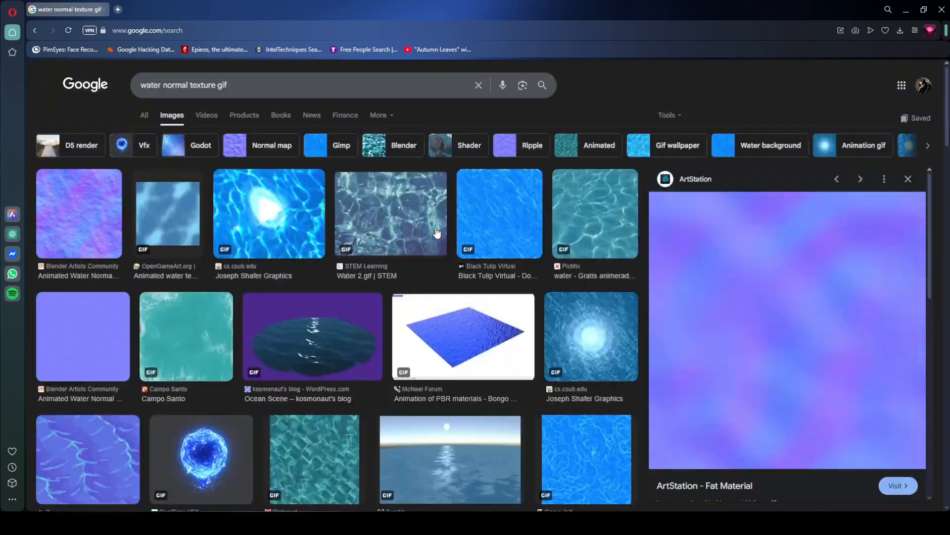
pyautogui.click(79, 214)
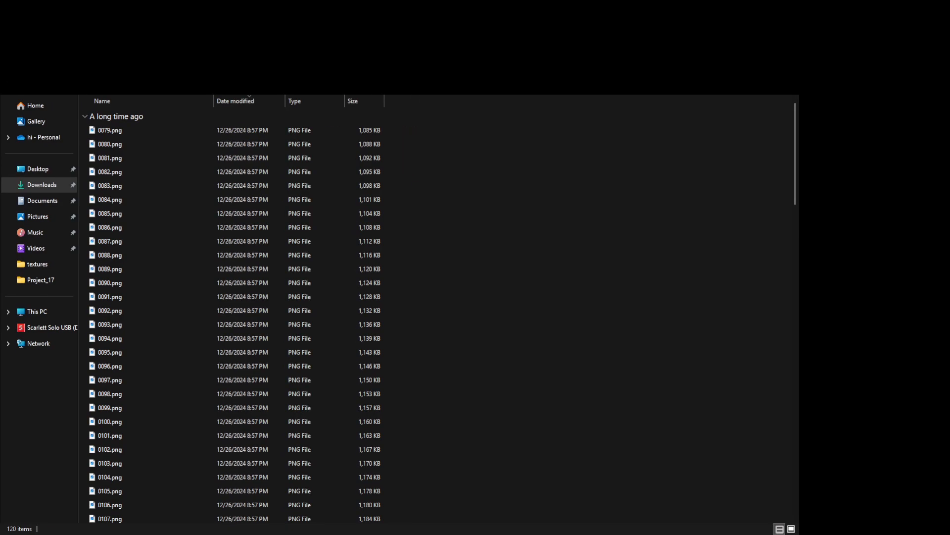
pyautogui.scroll(-3)
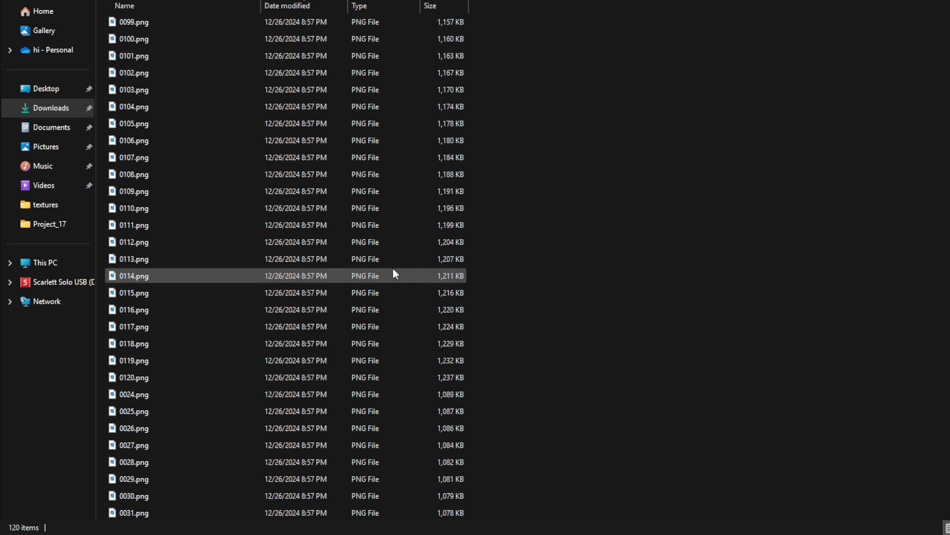
pyautogui.scroll(3)
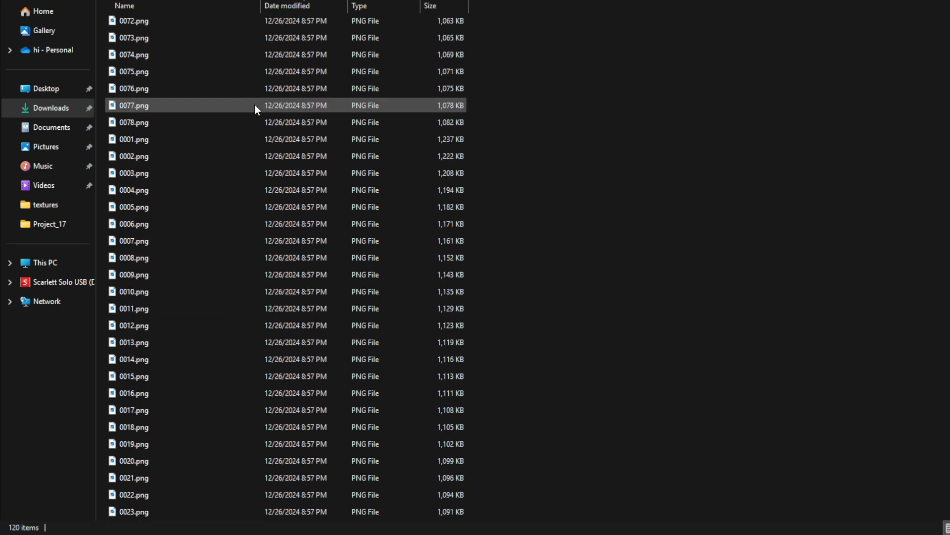
pyautogui.scroll(-3)
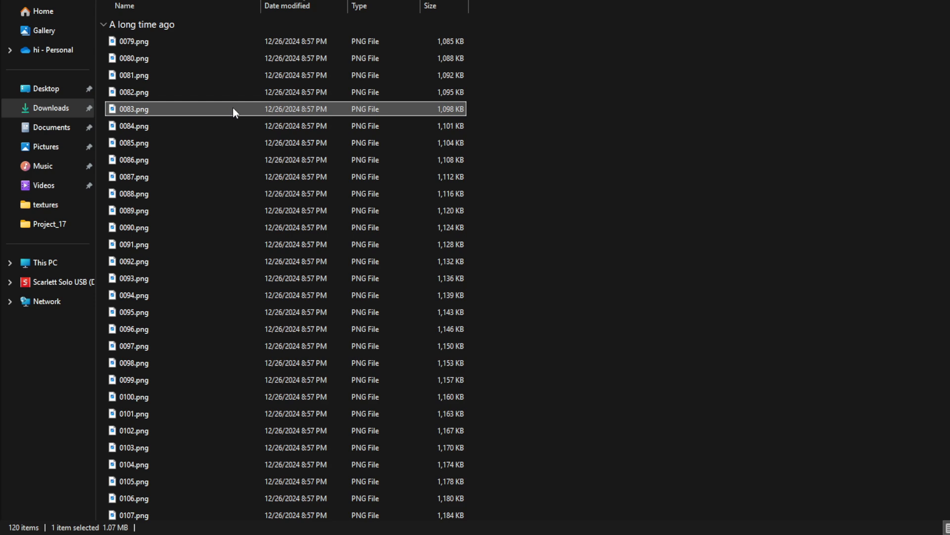
pyautogui.click(133, 261)
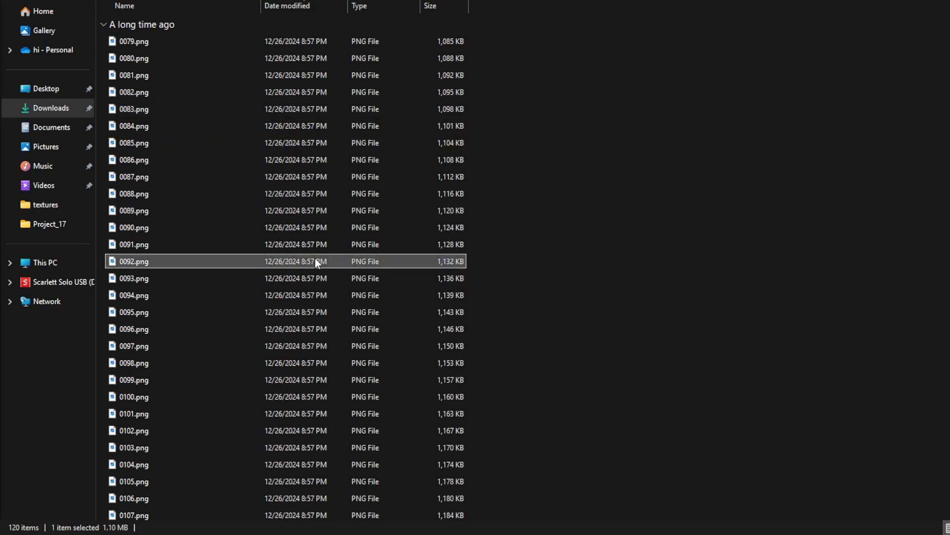